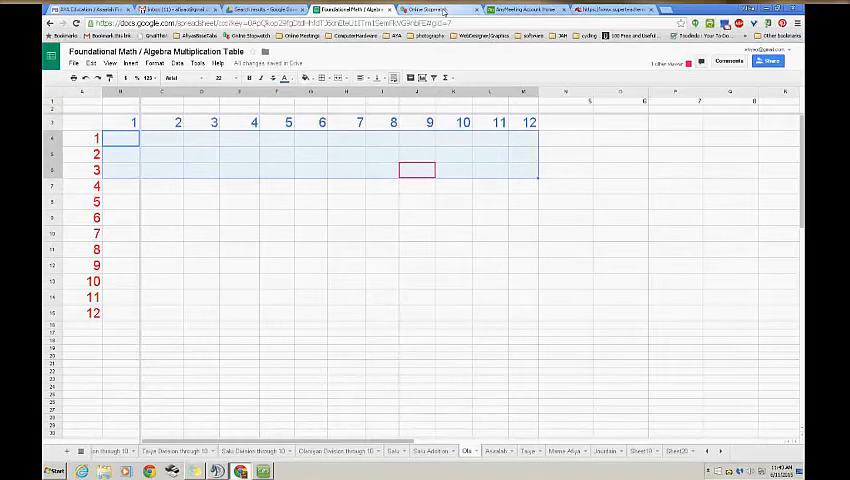
# Bring up the Online Stopwatch page with the timer still at 00:00:00.
pyautogui.click(432, 9)
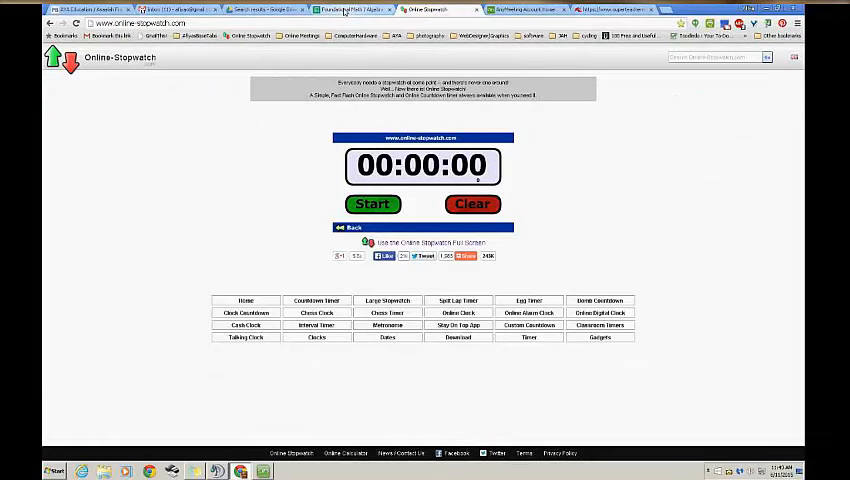
pyautogui.click(355, 9)
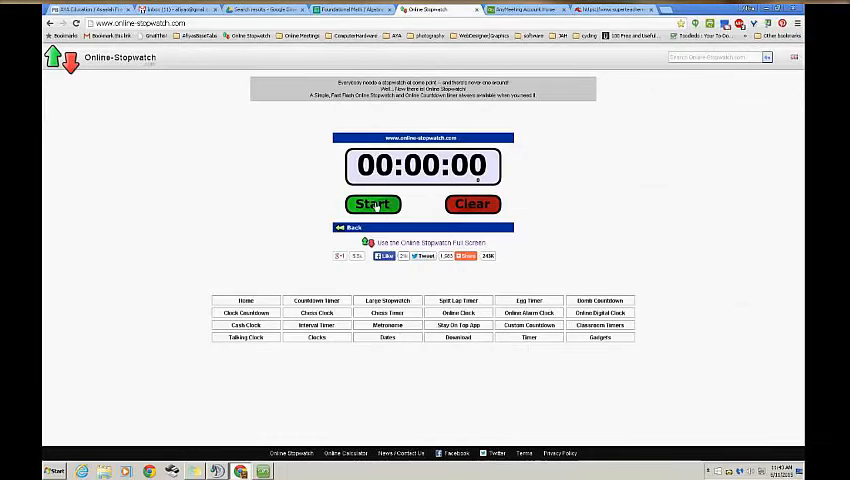
# Start the stopwatch and enter the products for rows 1–3 of the multiplication table.
pyautogui.click(373, 204)
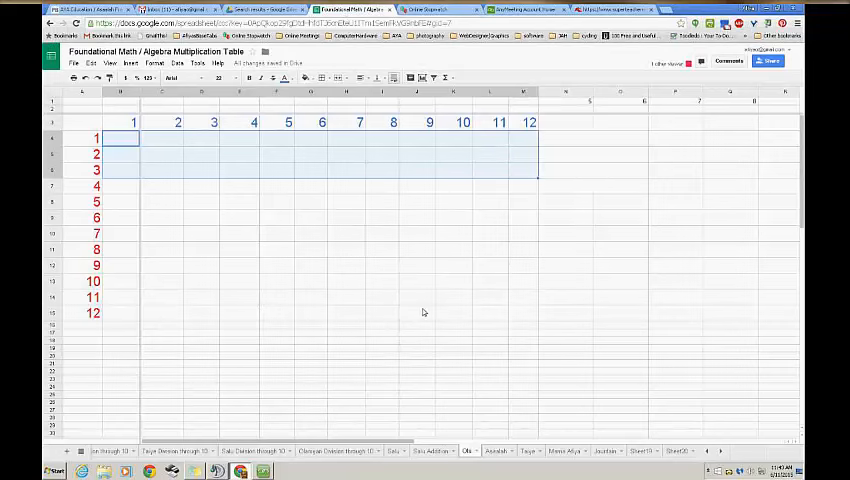
pyautogui.write('1')
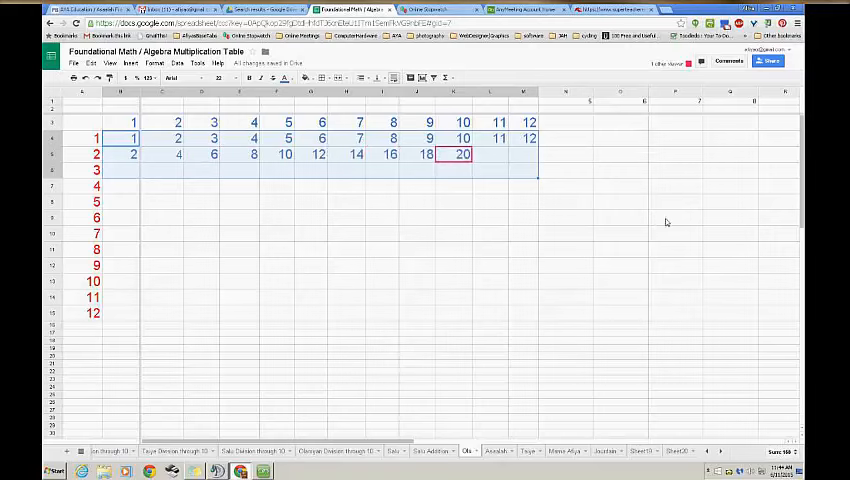
pyautogui.write('22')
pyautogui.click(524, 154)
pyautogui.write('24')
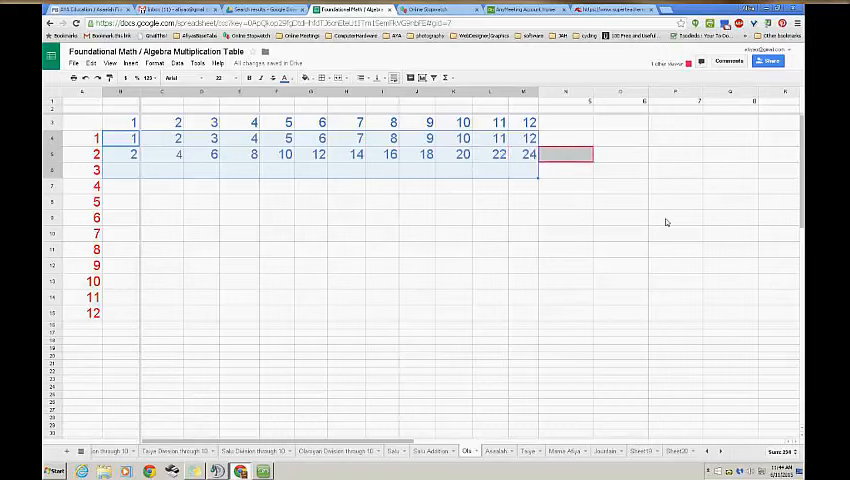
pyautogui.write('2')
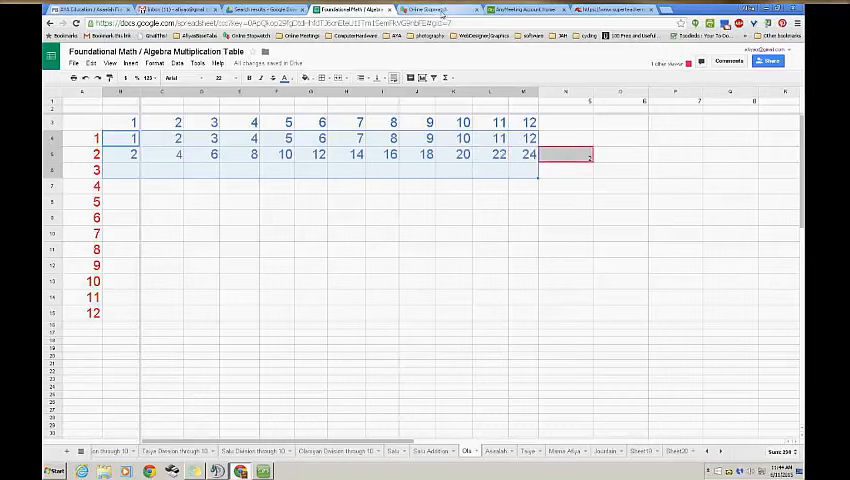
# Return to the stopwatch and pause it at 51 seconds.
pyautogui.click(455, 9)
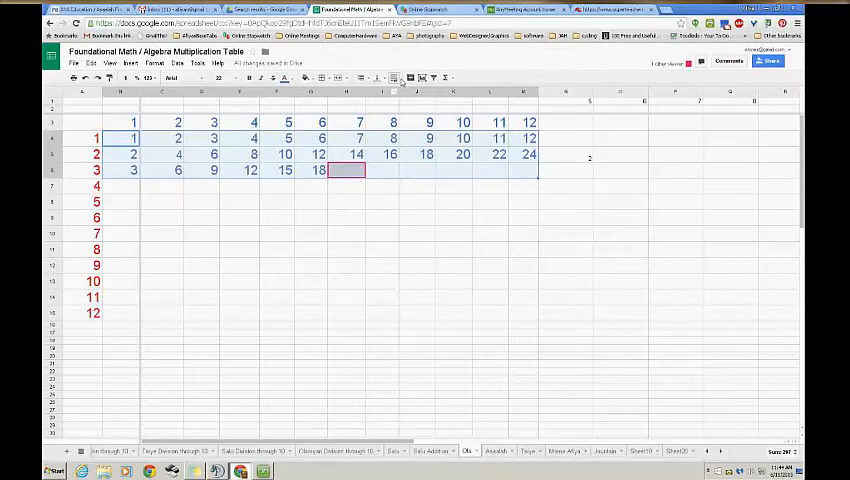
pyautogui.click(418, 9)
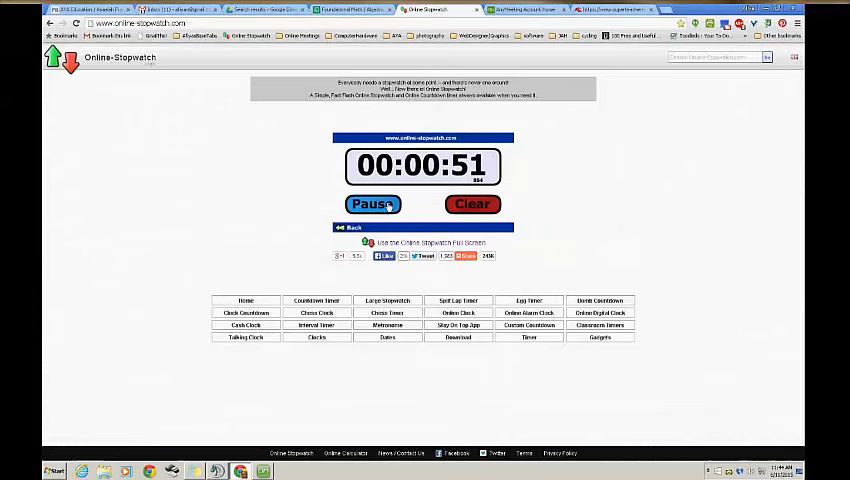
pyautogui.click(373, 204)
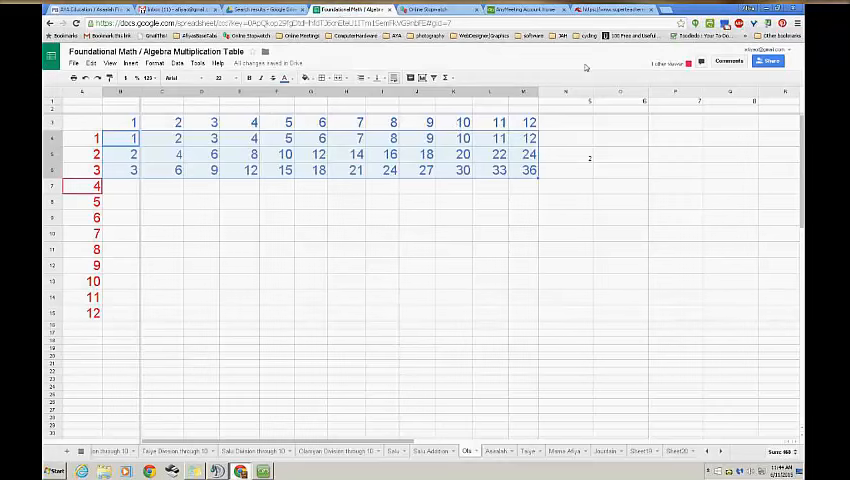
pyautogui.click(133, 121)
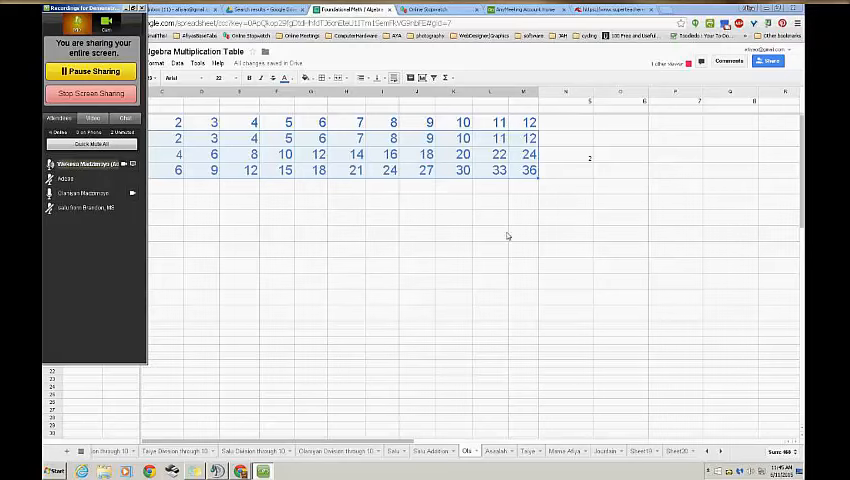
pyautogui.moveTo(471, 196)
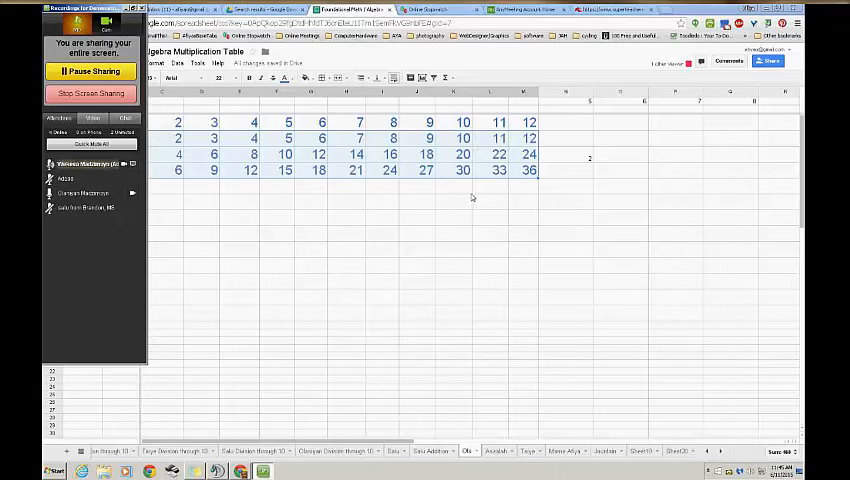
pyautogui.moveTo(456, 417)
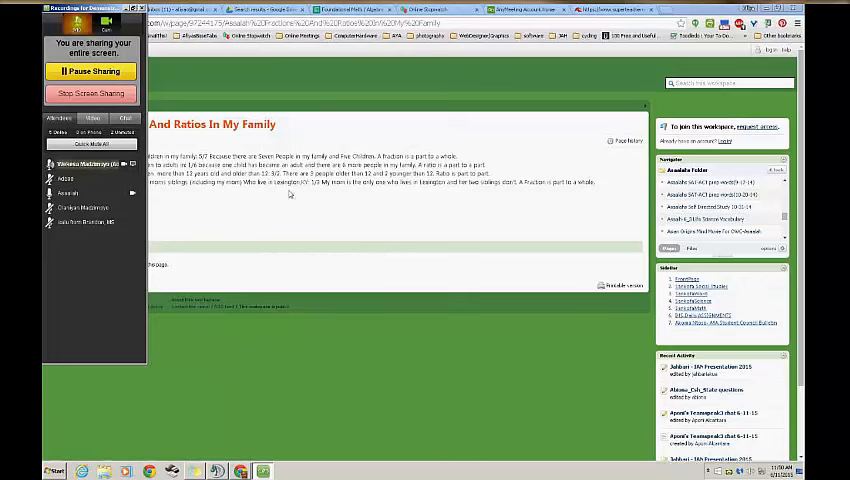
pyautogui.moveTo(217, 210)
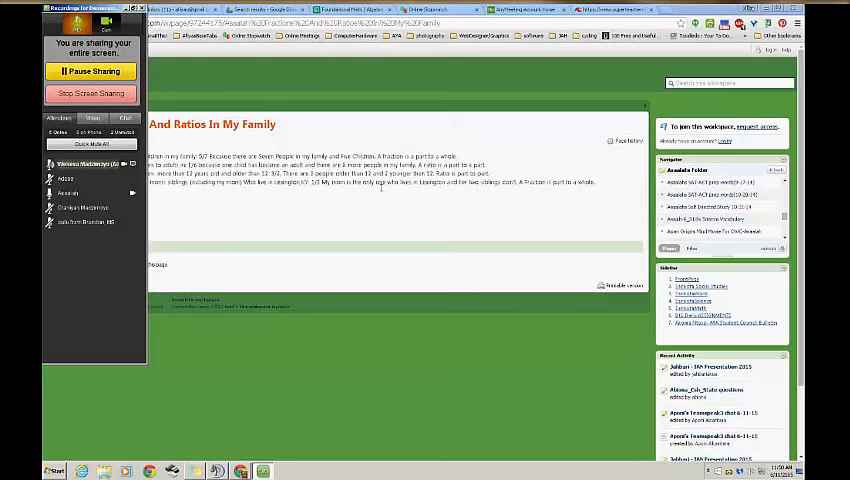
pyautogui.moveTo(437, 140)
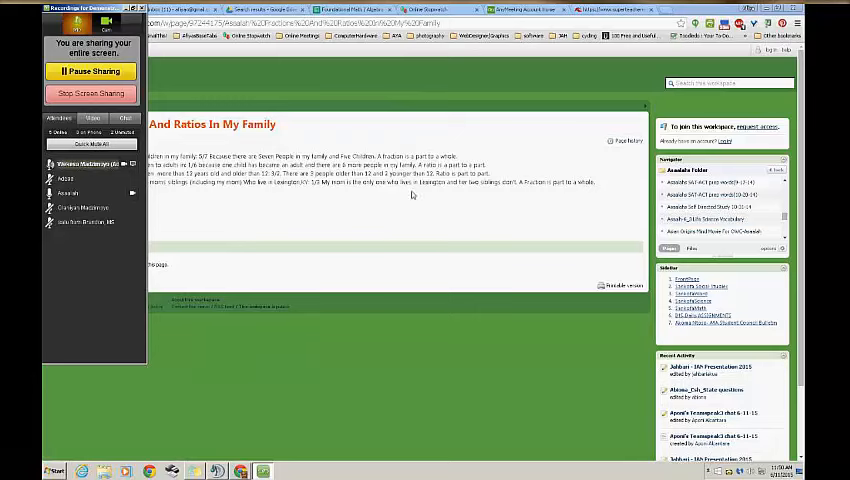
pyautogui.moveTo(463, 211)
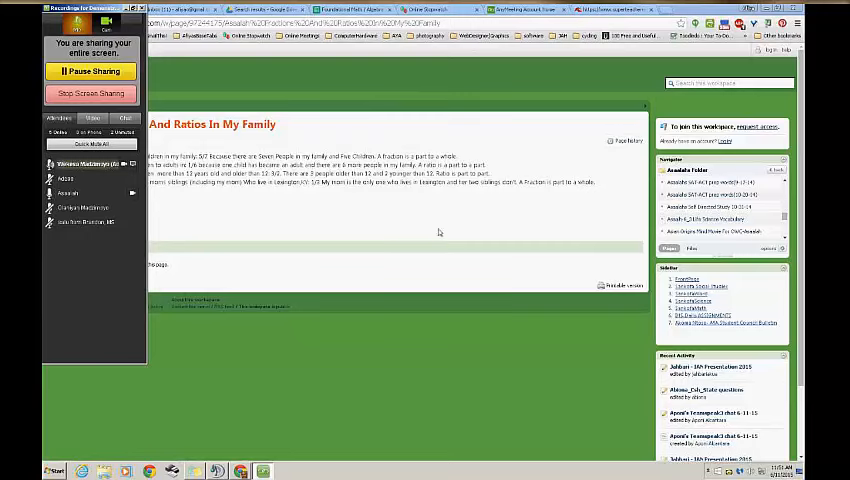
pyautogui.moveTo(478, 201)
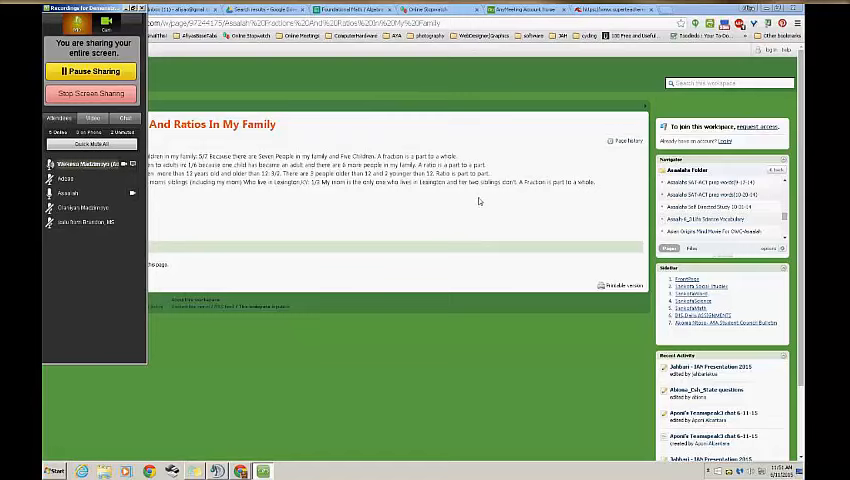